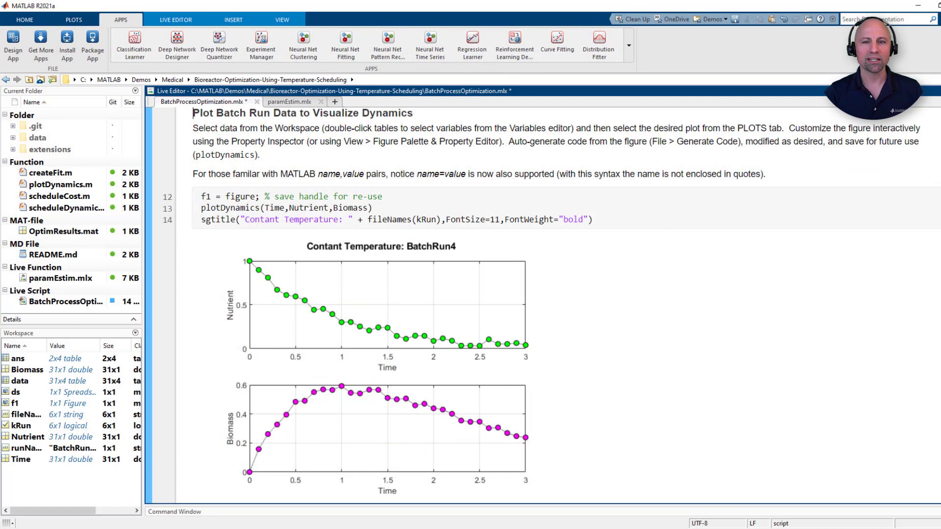
Step: Switch to the paramEstim.mlx live function showing kinetic parameter estimation via linear regression
{"action": "left_click", "coordinate": [557, 44]}
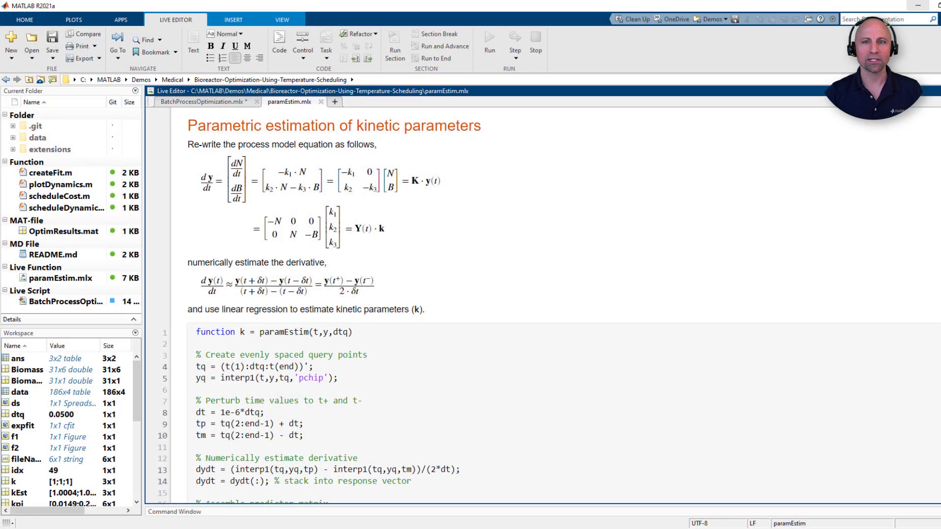
Step: Switch back to BatchProcessOptimization.mlx at the kinetic parameters vs. temperature plot section
{"action": "left_click", "coordinate": [201, 102]}
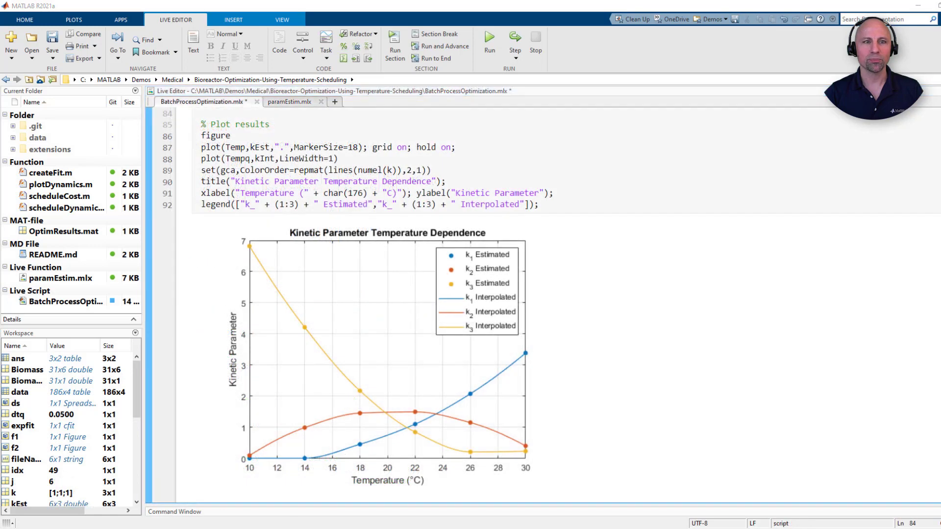
{"action": "left_click", "coordinate": [120, 19]}
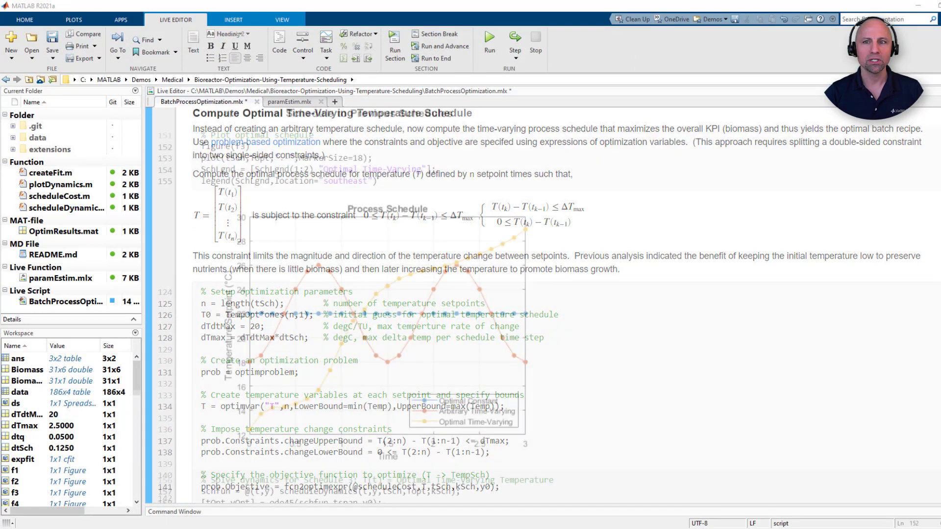
{"action": "scroll", "scroll_direction": "up", "scroll_amount": 3}
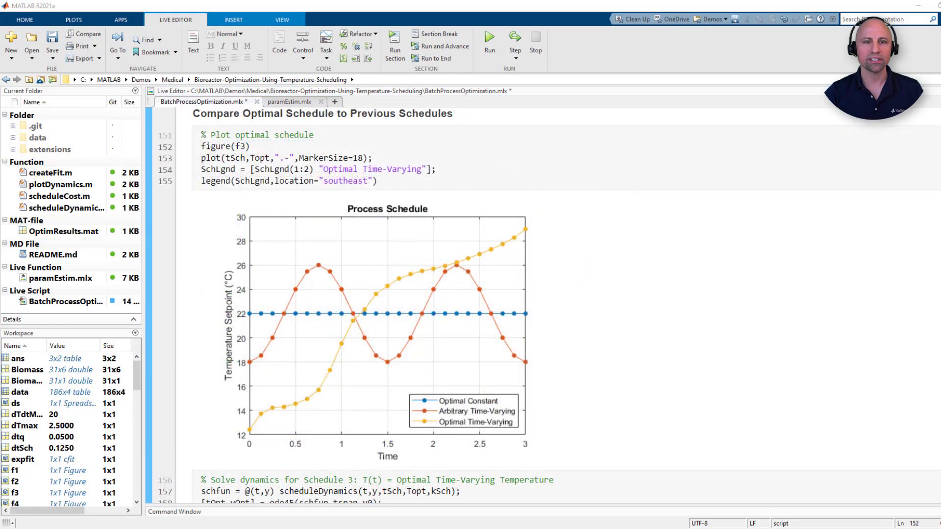
{"action": "scroll", "scroll_direction": "down", "scroll_amount": 3}
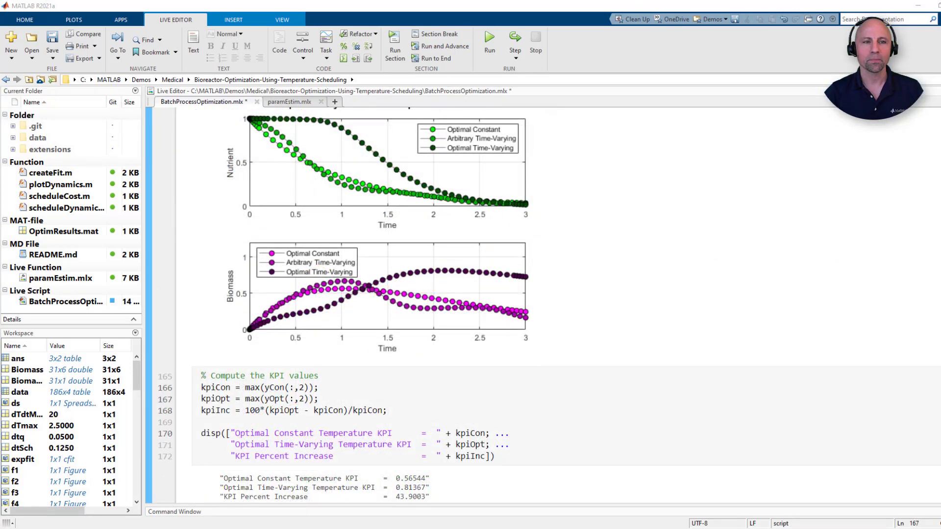
{"action": "scroll", "scroll_direction": "down", "scroll_amount": 3}
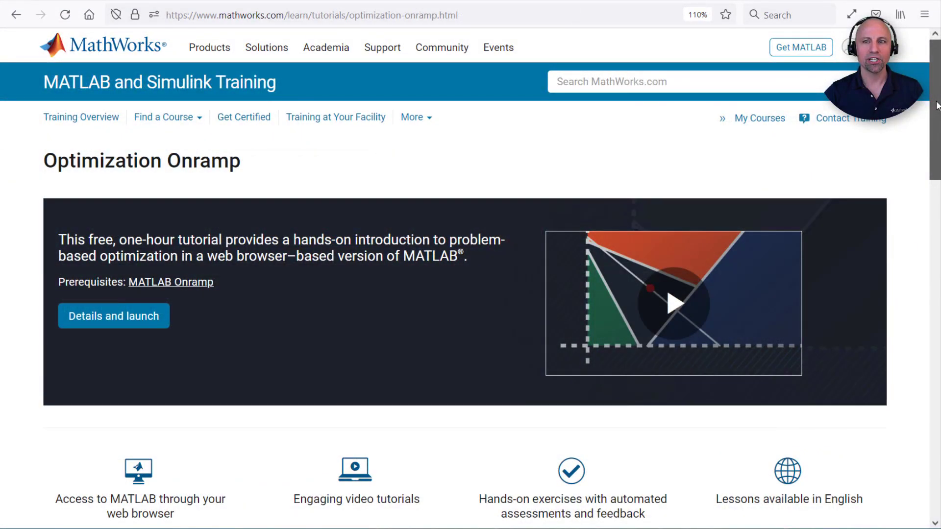
Step: Scroll the Optimization Onramp page down to the four-lesson list ending with Radiation Therapy
{"action": "scroll", "scroll_direction": "down", "scroll_amount": 3}
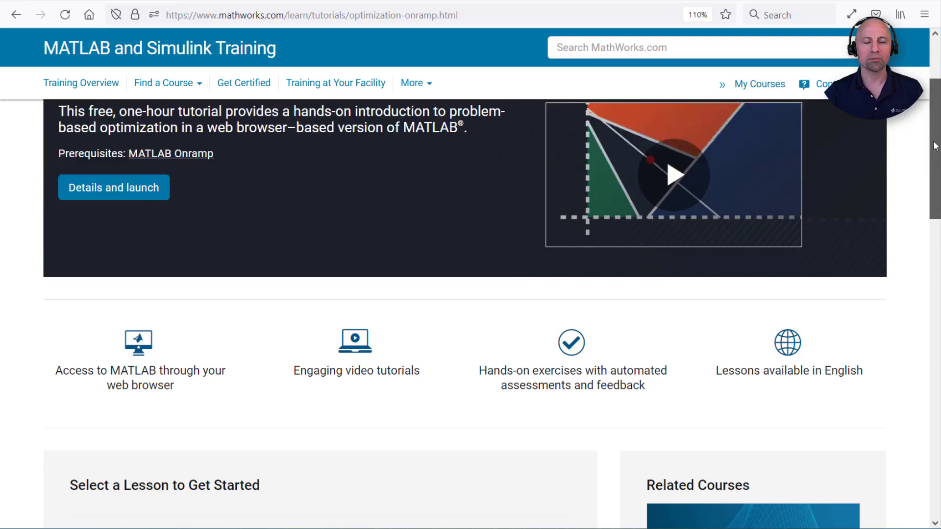
{"action": "scroll", "scroll_direction": "down", "scroll_amount": 3}
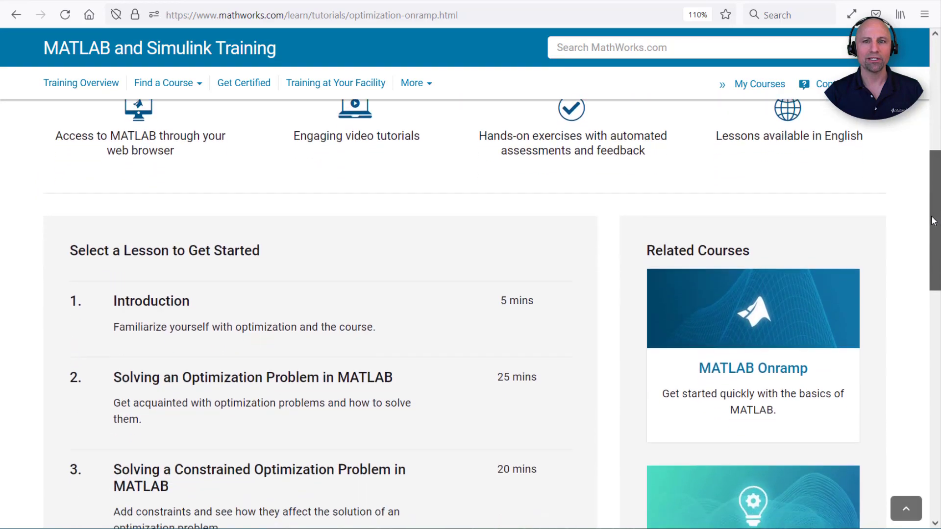
{"action": "scroll", "scroll_direction": "down", "scroll_amount": 3}
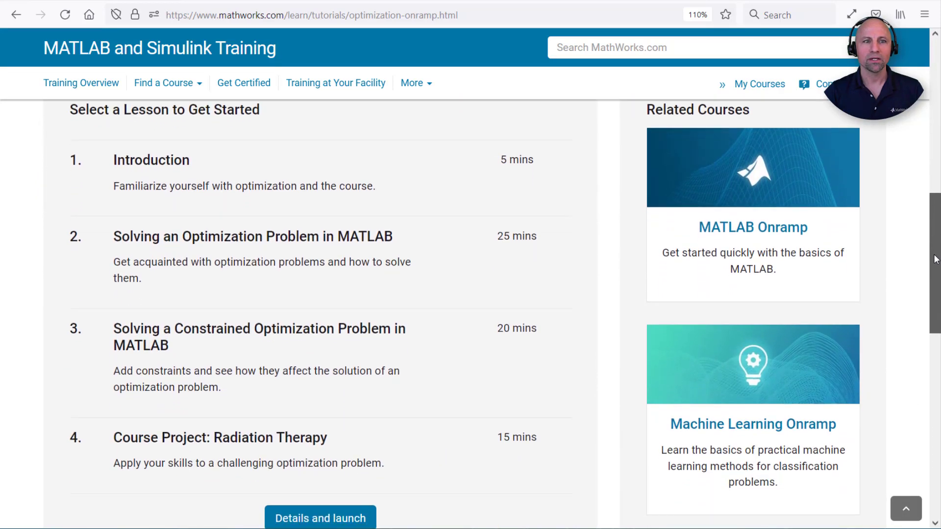